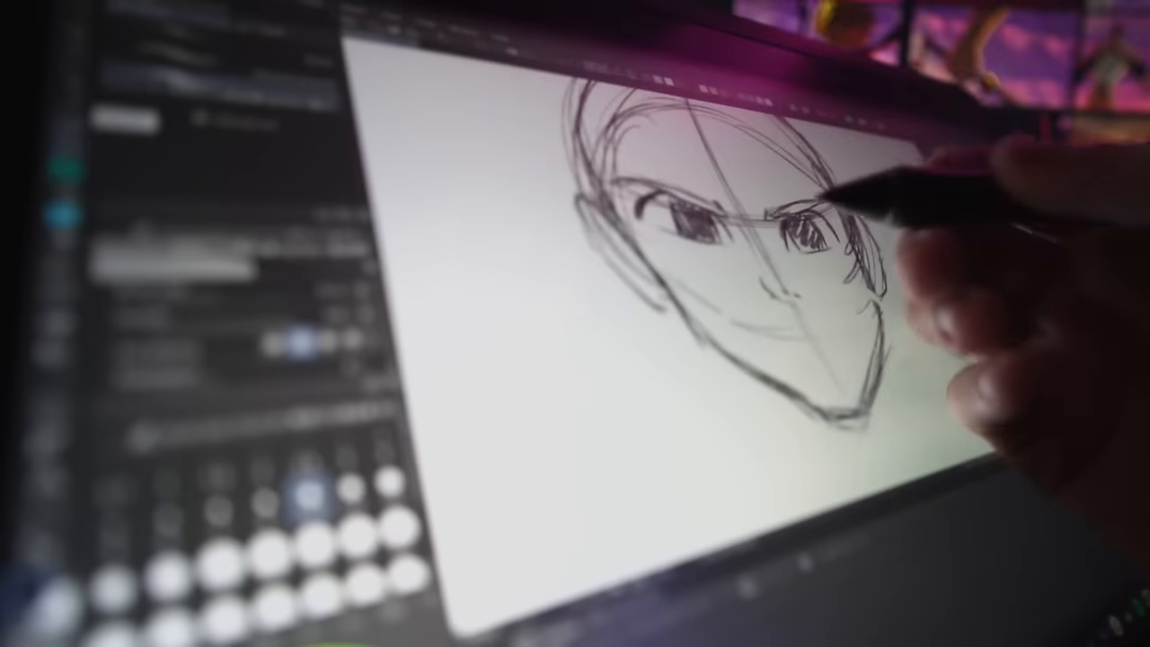
mouse_move(899, 269)
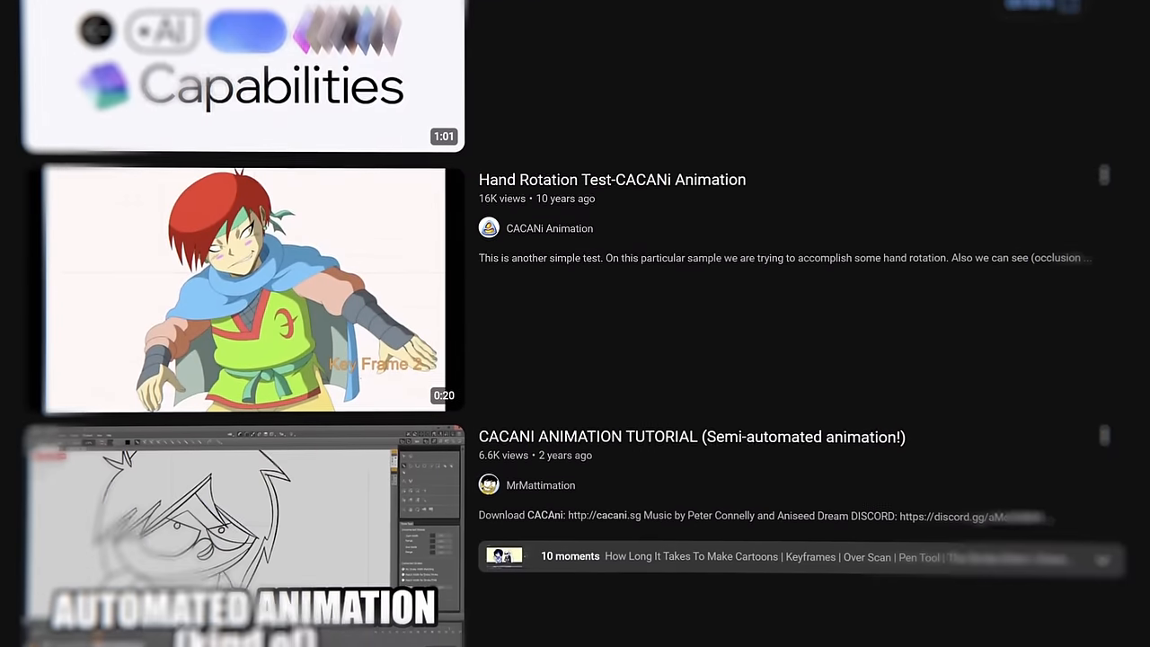
Scroll through the CACANi animation video results, including the hand rotation test
scroll(down, 3)
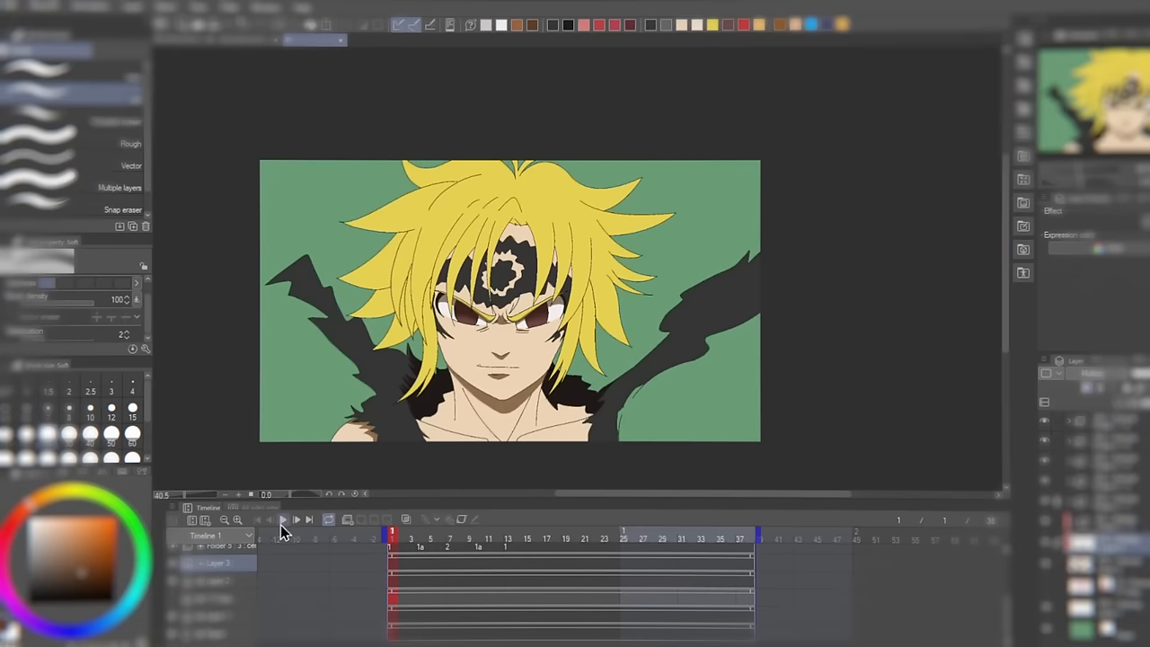
Move the playhead to frame 5 to show Escanor's mirrored pose amid flame-like smoke
click(297, 519)
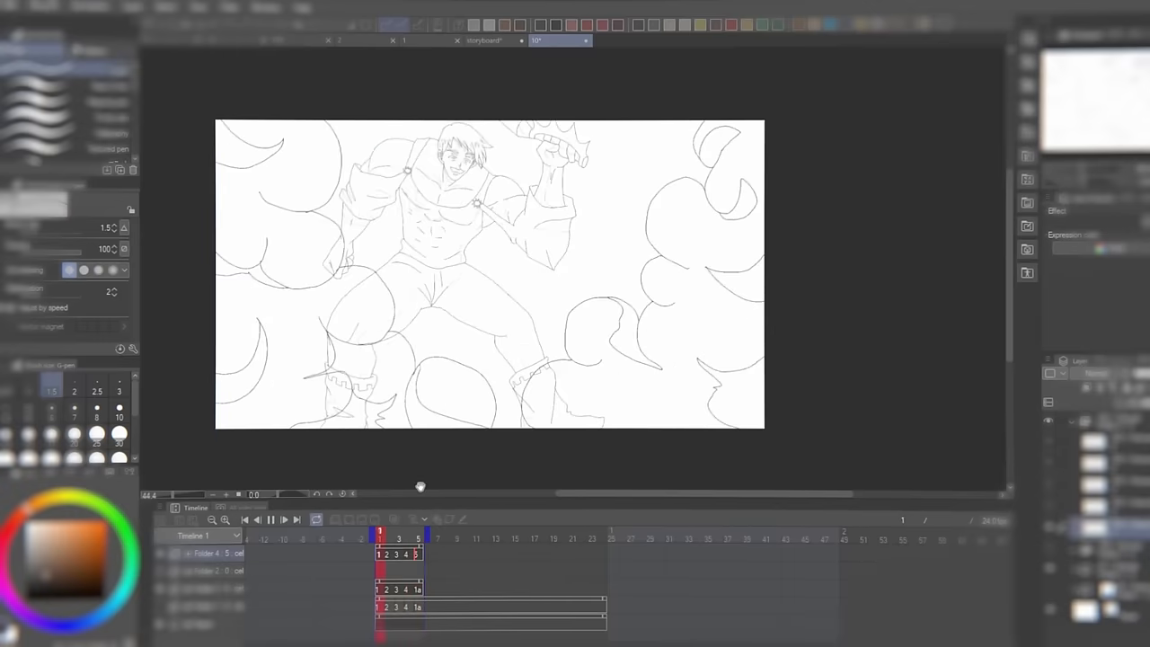
click(418, 531)
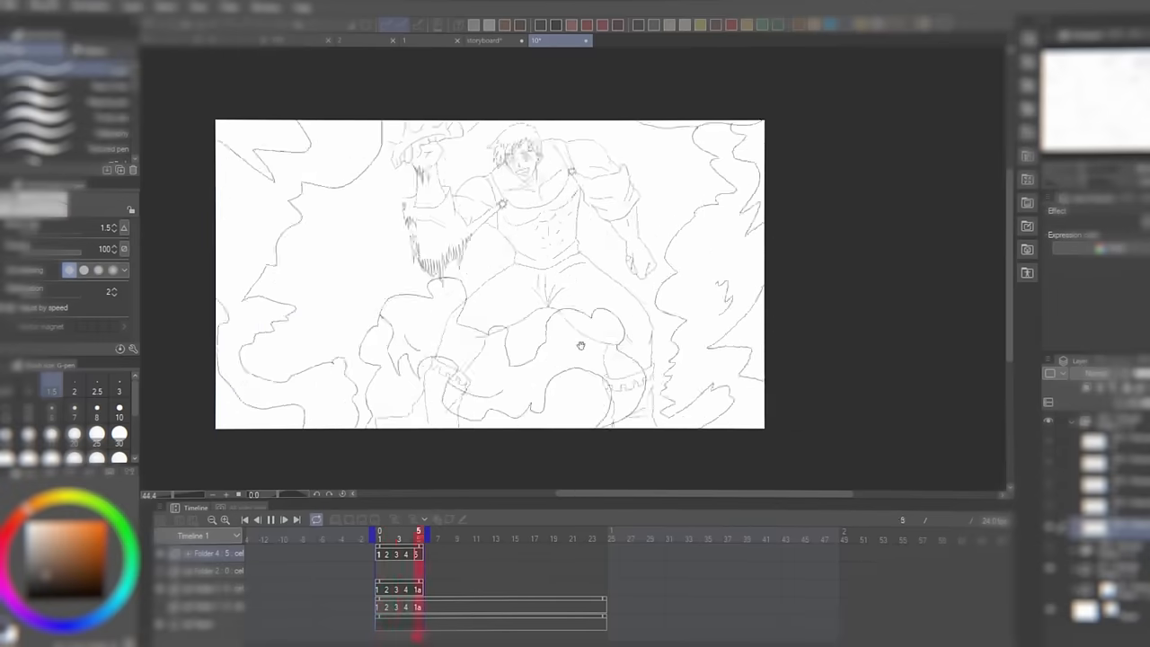